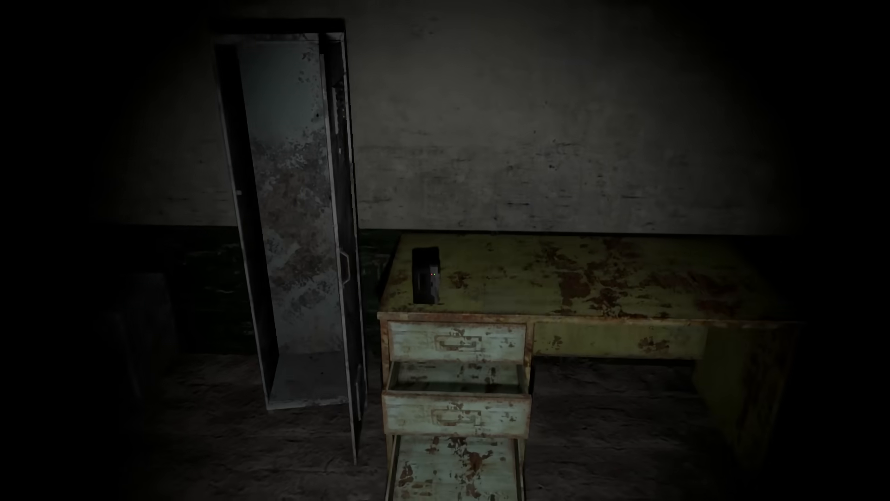
mouse_move(446, 250)
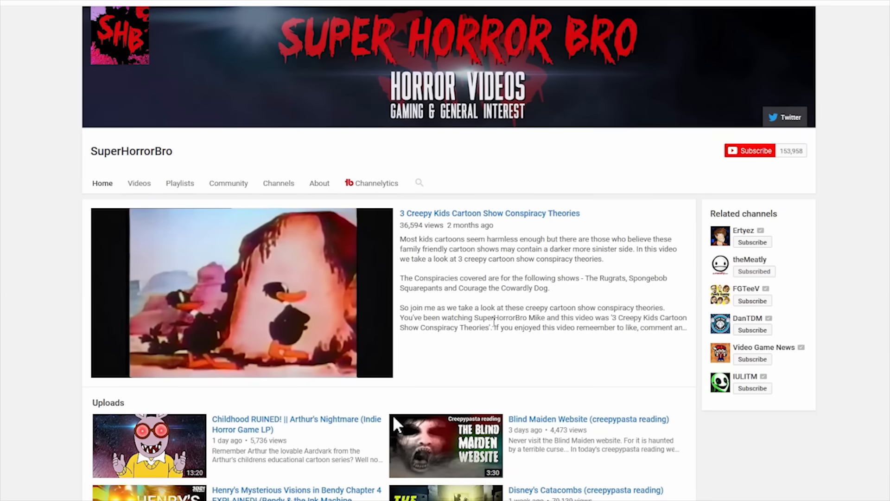
- Scroll the SuperHorrorBro Home tab down to the Creepy Cartoon and CrEePyPaStA READINGS shelves
click(750, 151)
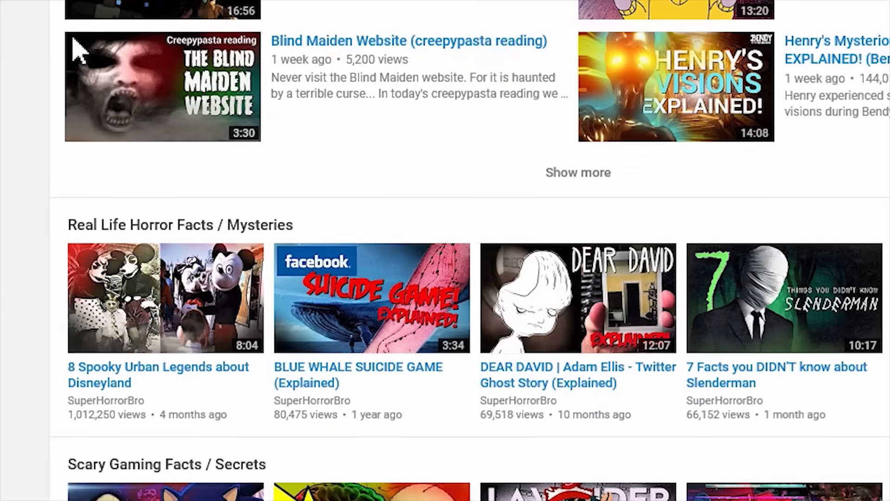
scroll(down, 3)
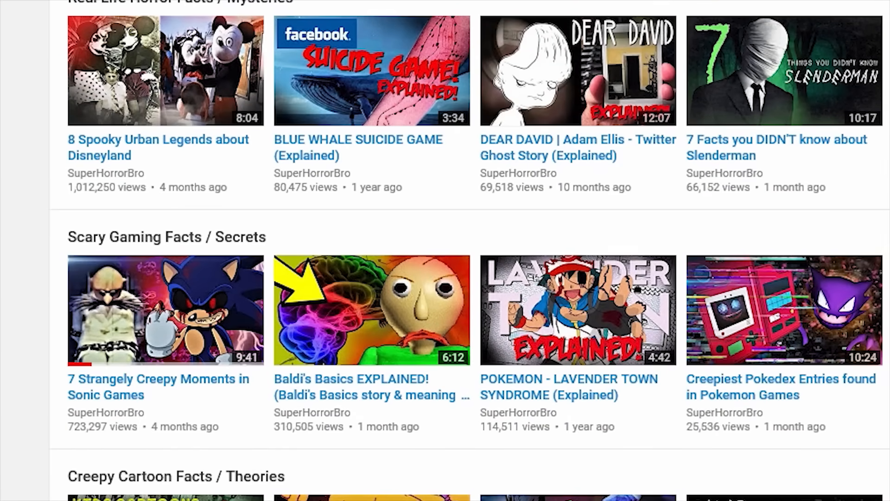
scroll(down, 3)
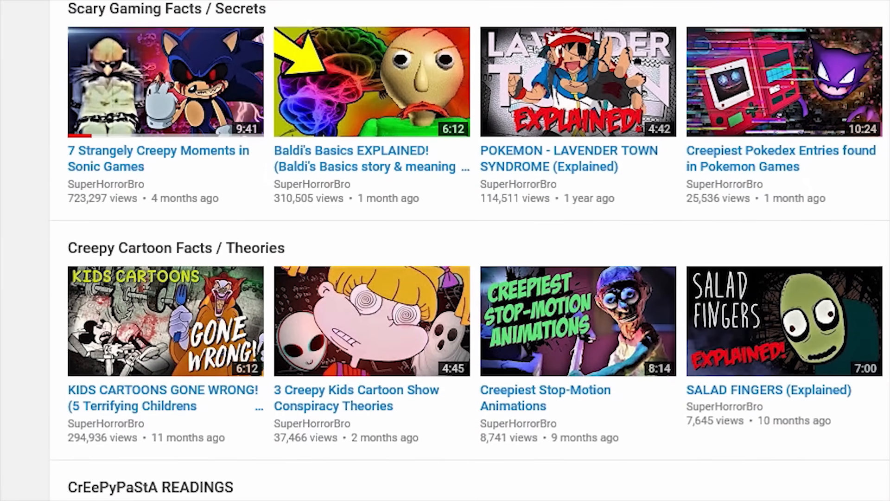
scroll(down, 3)
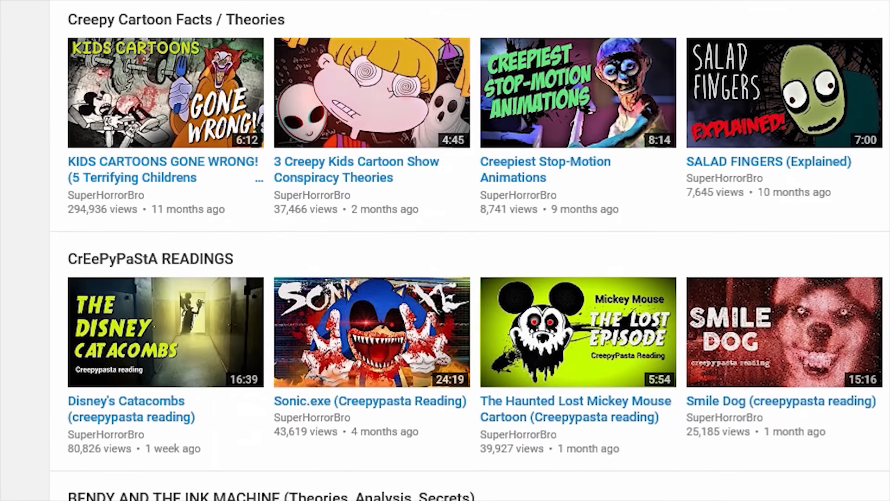